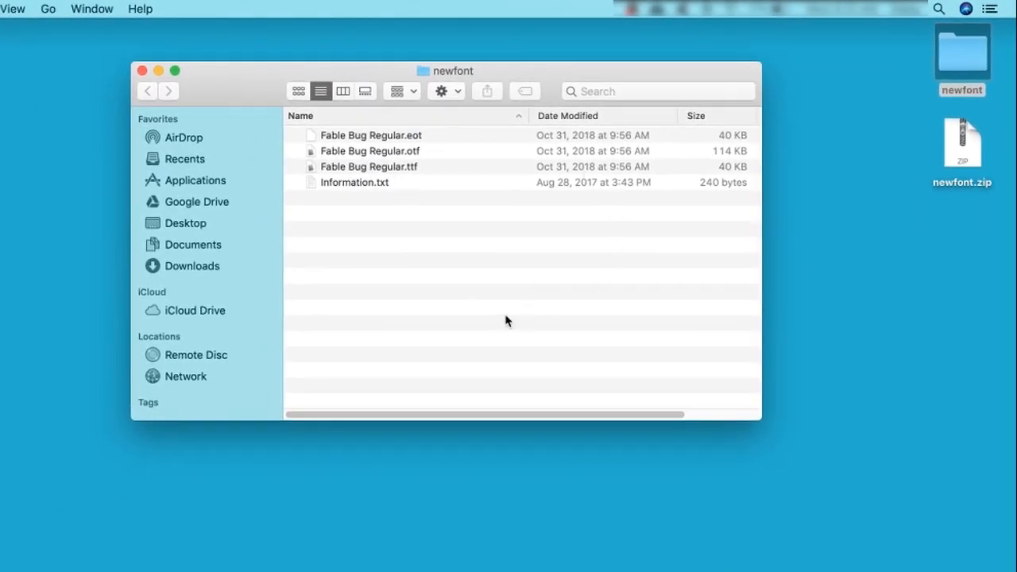
{"action": "mouse_move", "coordinate": [412, 173]}
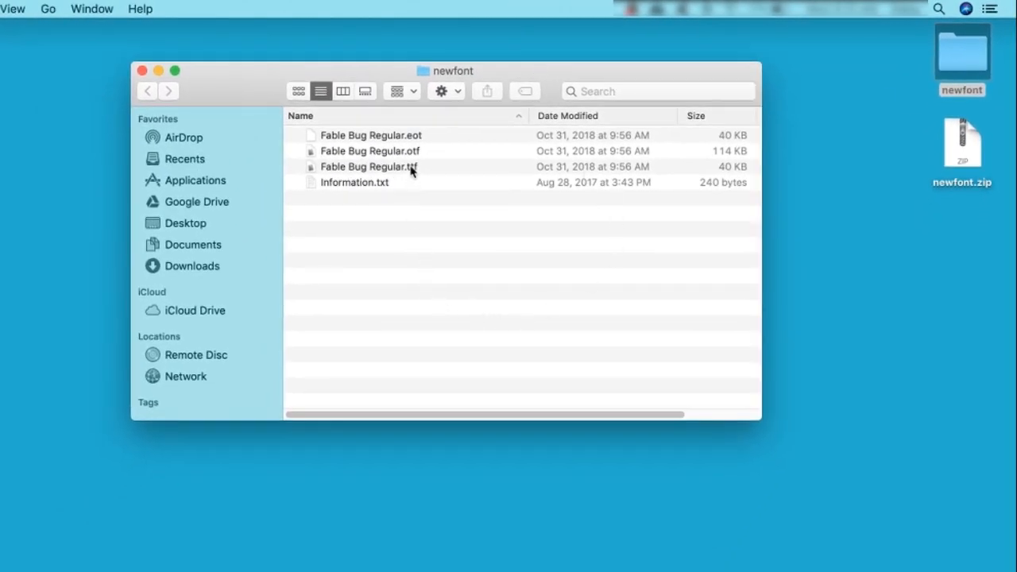
Step: Install Fable Bug Regular.ttf into the font library from its preview window
{"action": "left_click", "coordinate": [369, 167]}
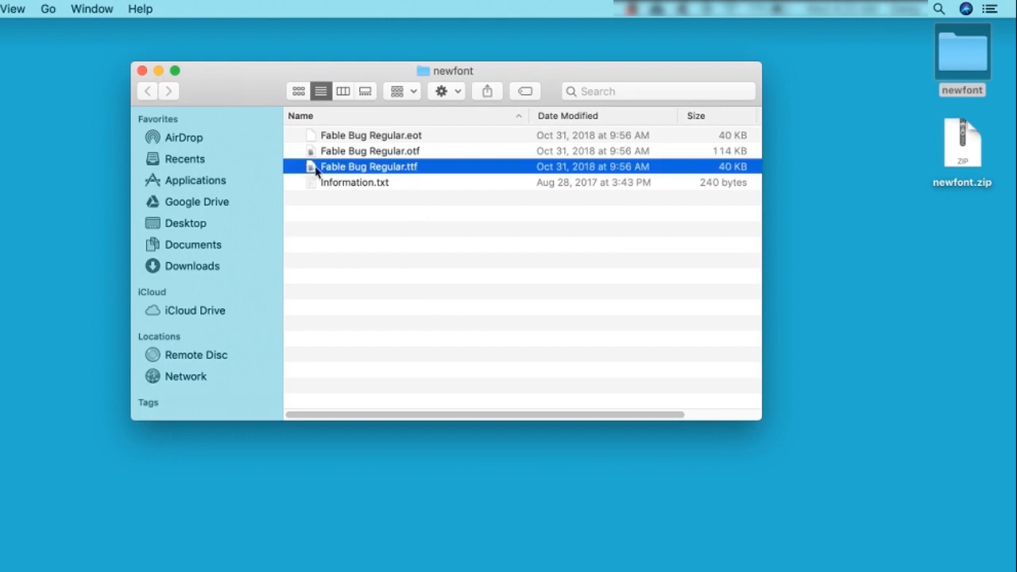
{"action": "mouse_move", "coordinate": [367, 176]}
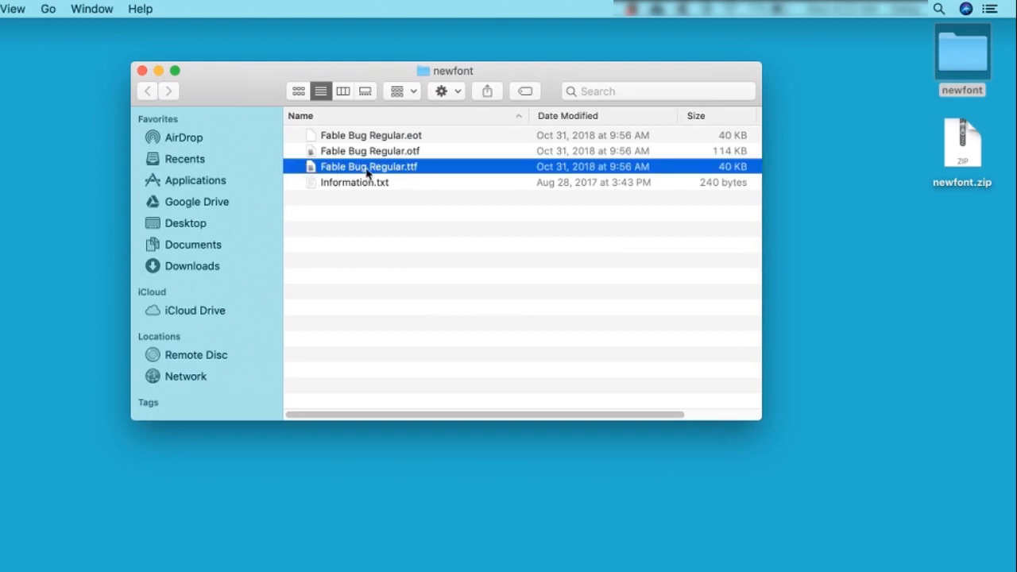
{"action": "double_click", "coordinate": [369, 167]}
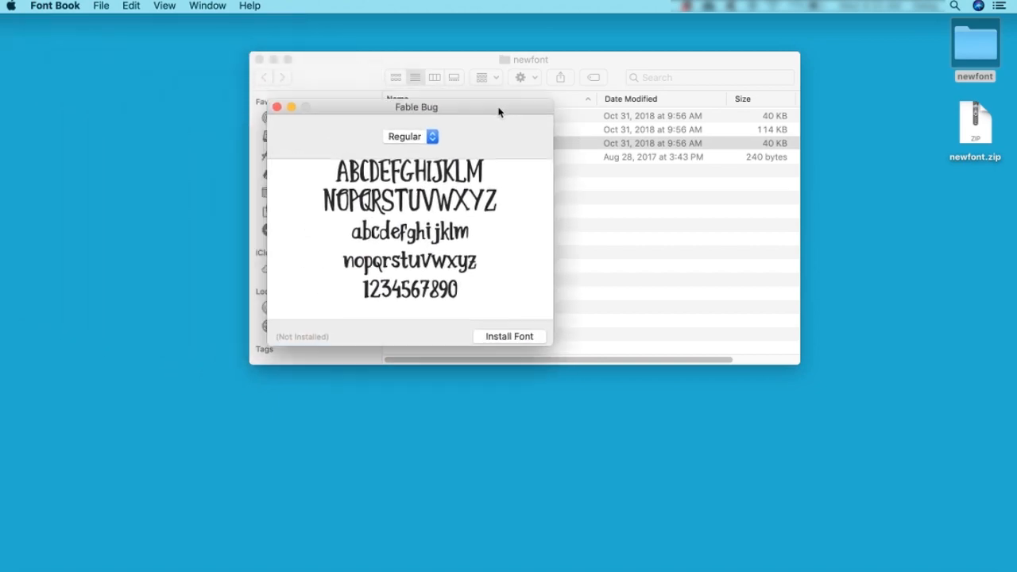
{"action": "left_click_drag", "start_coordinate": [416, 107], "coordinate": [515, 75]}
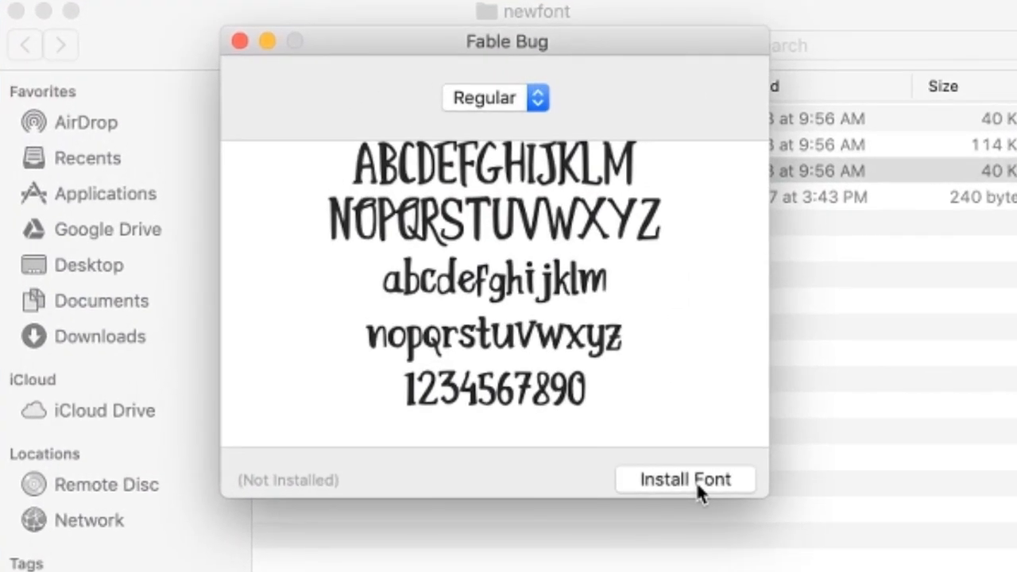
{"action": "left_click", "coordinate": [684, 480]}
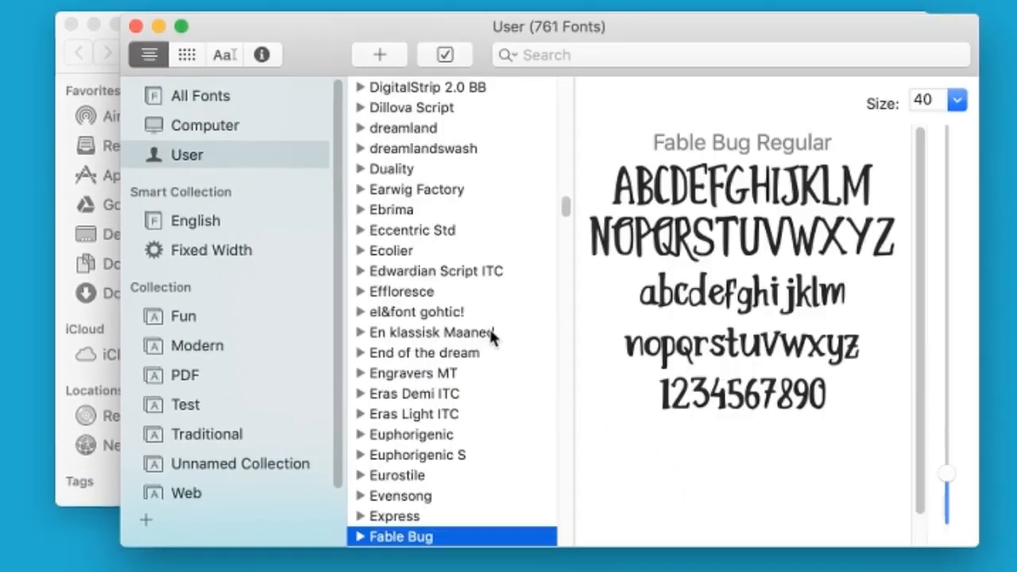
Step: Drag Fable Bug onto the Fun collection and view its six fonts
{"action": "scroll", "scroll_direction": "down", "scroll_amount": 3}
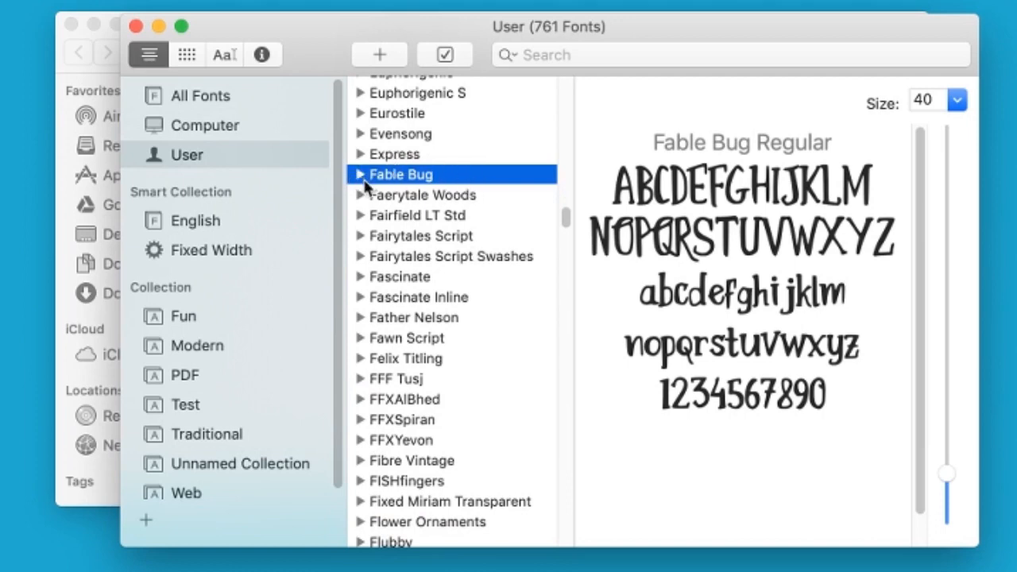
{"action": "mouse_move", "coordinate": [589, 184]}
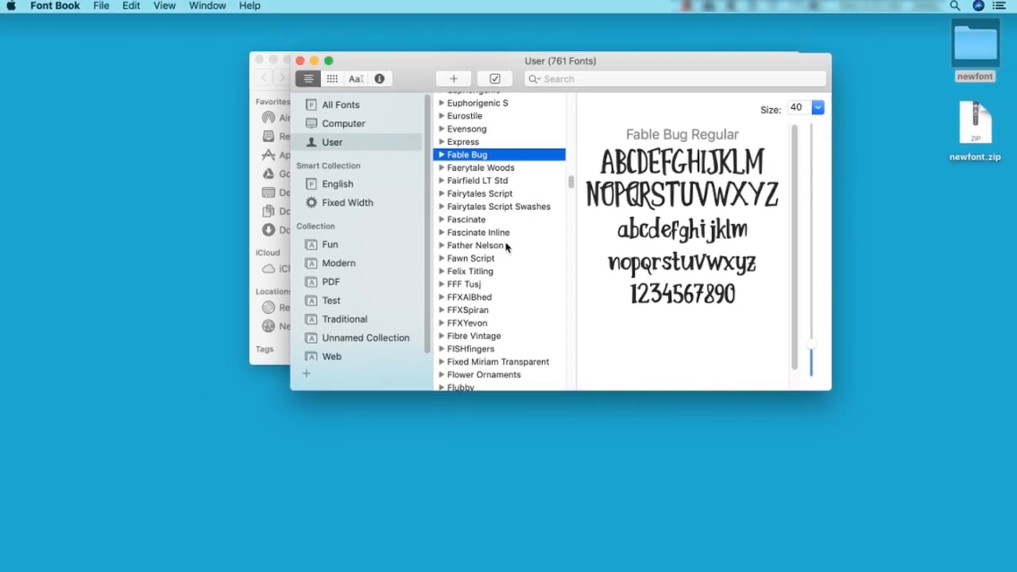
{"action": "mouse_move", "coordinate": [460, 283]}
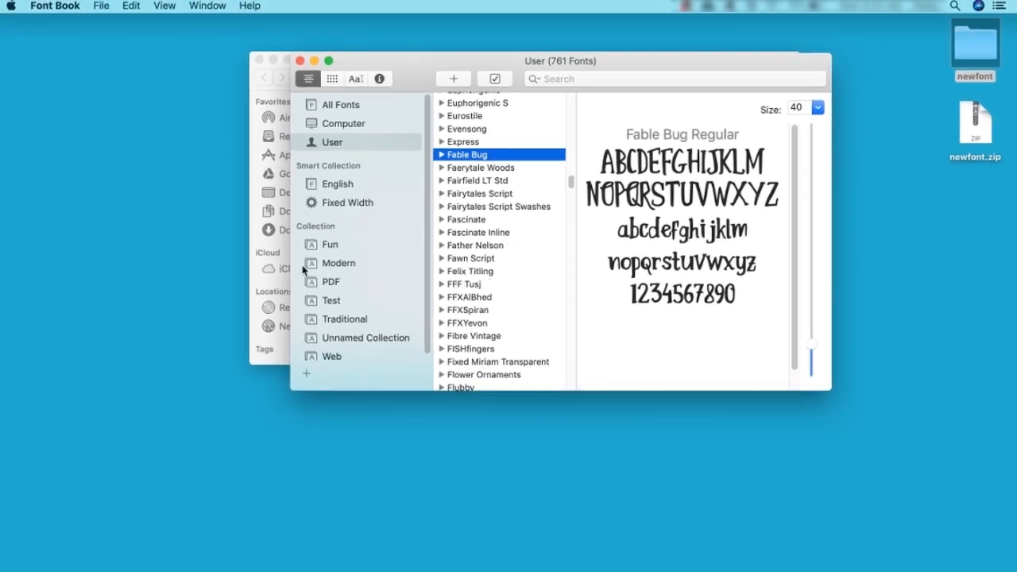
{"action": "mouse_move", "coordinate": [389, 247]}
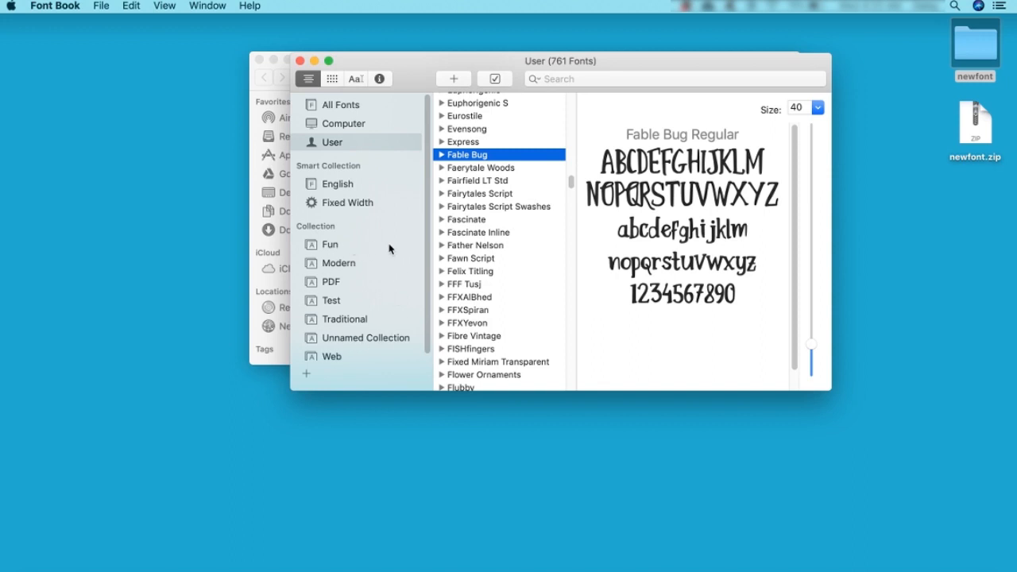
{"action": "left_click", "coordinate": [98, 5]}
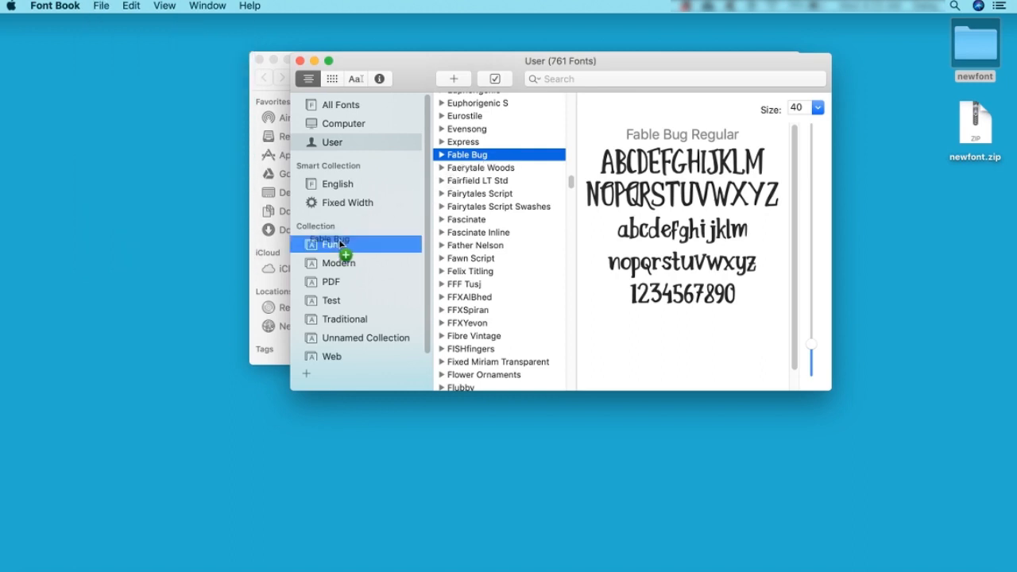
{"action": "left_click", "coordinate": [330, 245]}
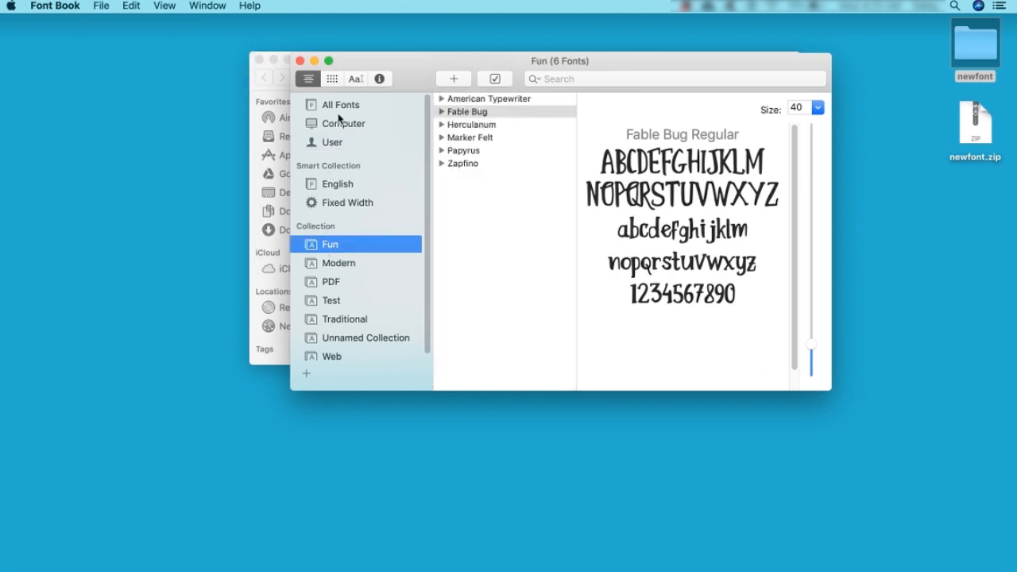
Step: Locate and select the Fable Bug family in the All Fonts list
{"action": "left_click", "coordinate": [342, 105]}
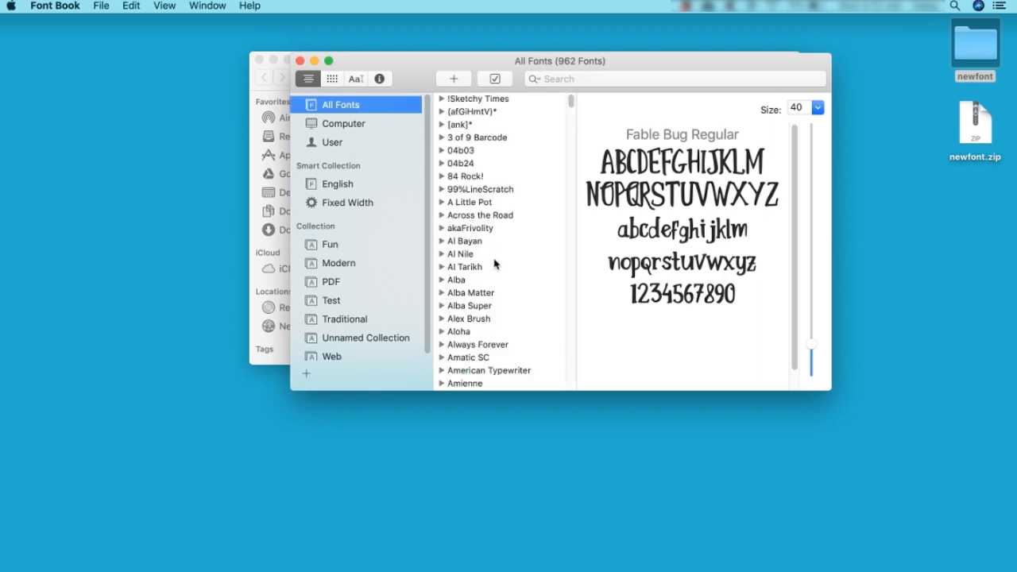
{"action": "scroll", "scroll_direction": "down", "scroll_amount": 3}
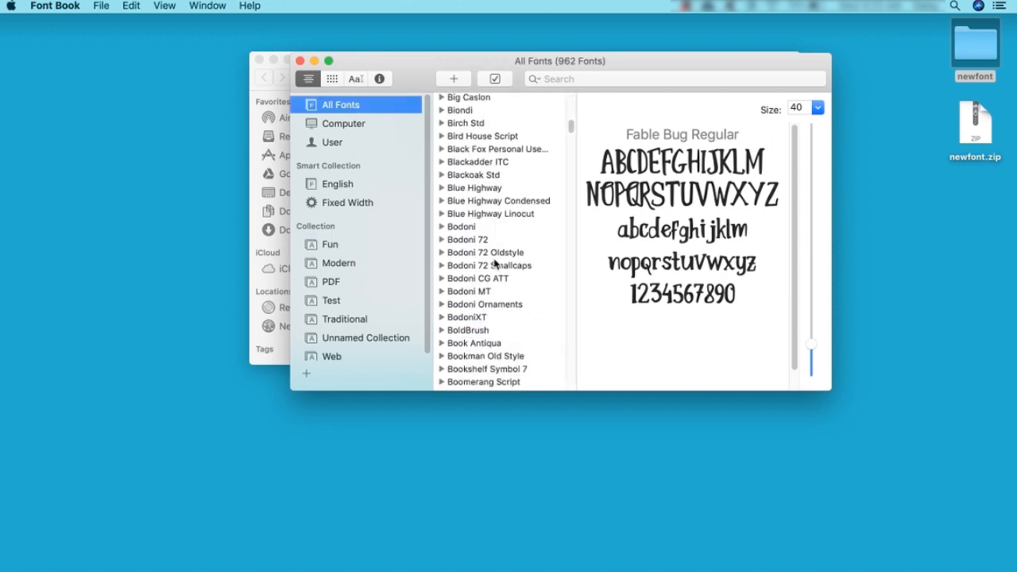
{"action": "scroll", "scroll_direction": "down", "scroll_amount": 3}
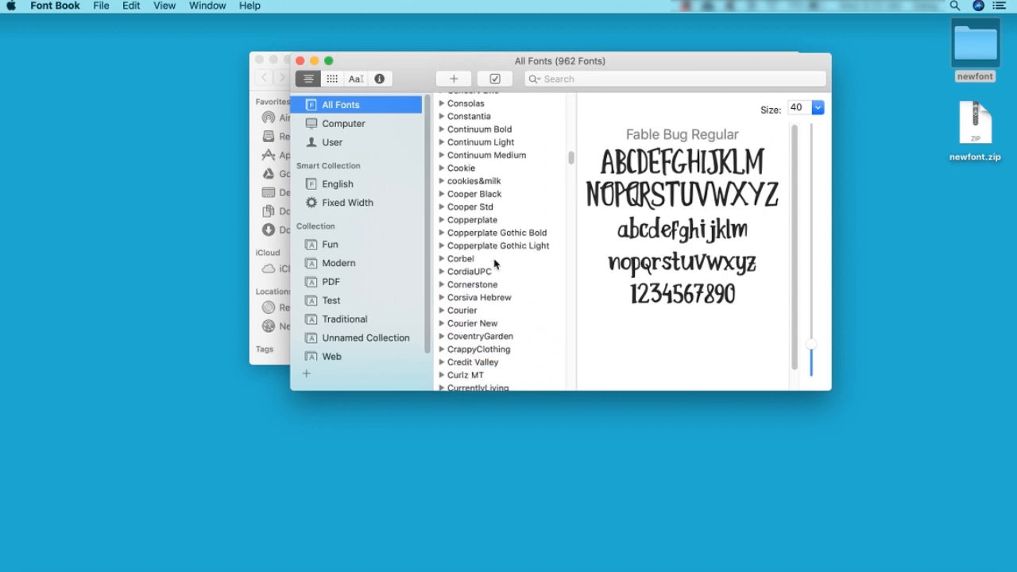
{"action": "scroll", "scroll_direction": "down", "scroll_amount": 3}
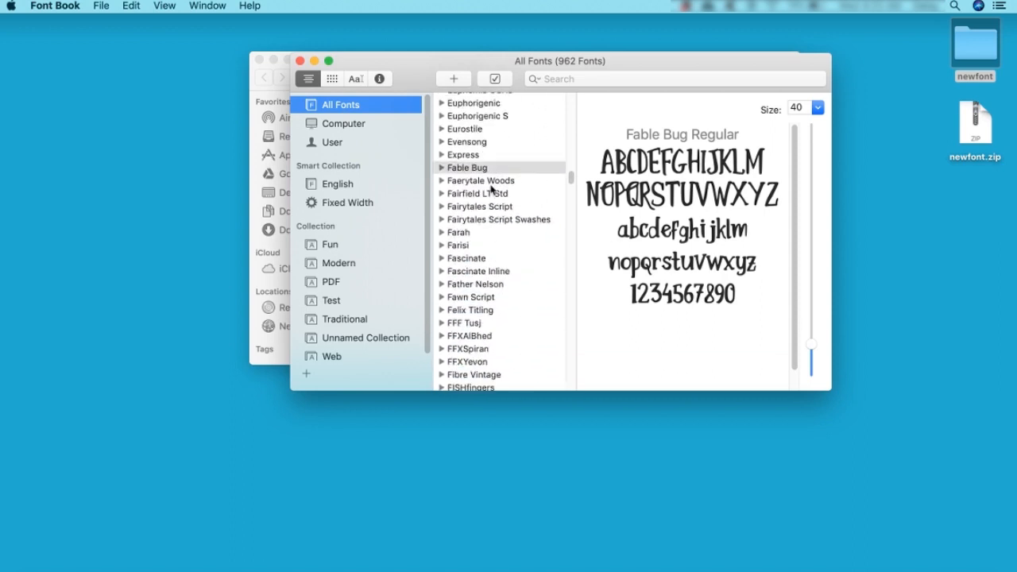
{"action": "left_click", "coordinate": [468, 168]}
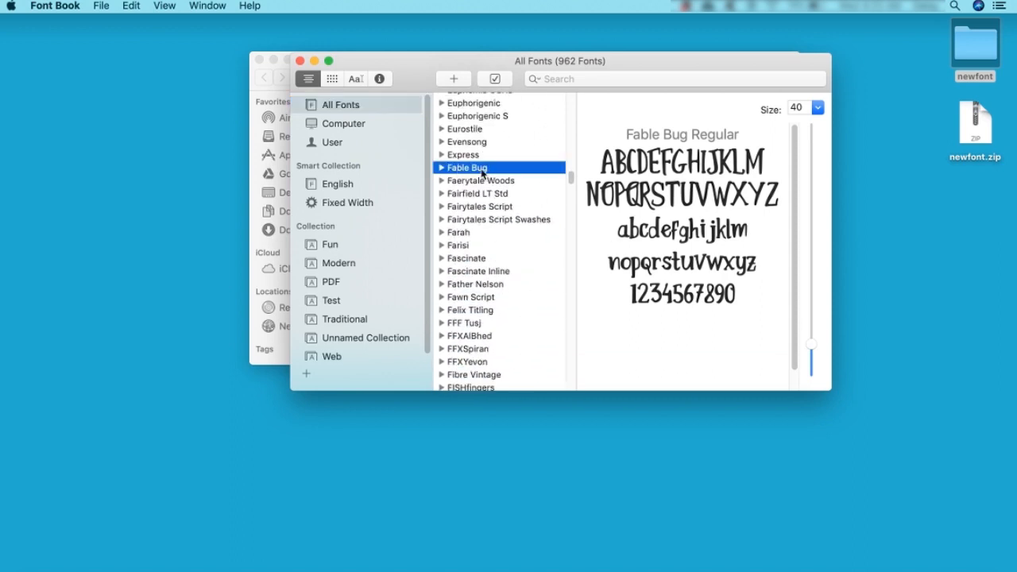
{"action": "mouse_move", "coordinate": [120, 6]}
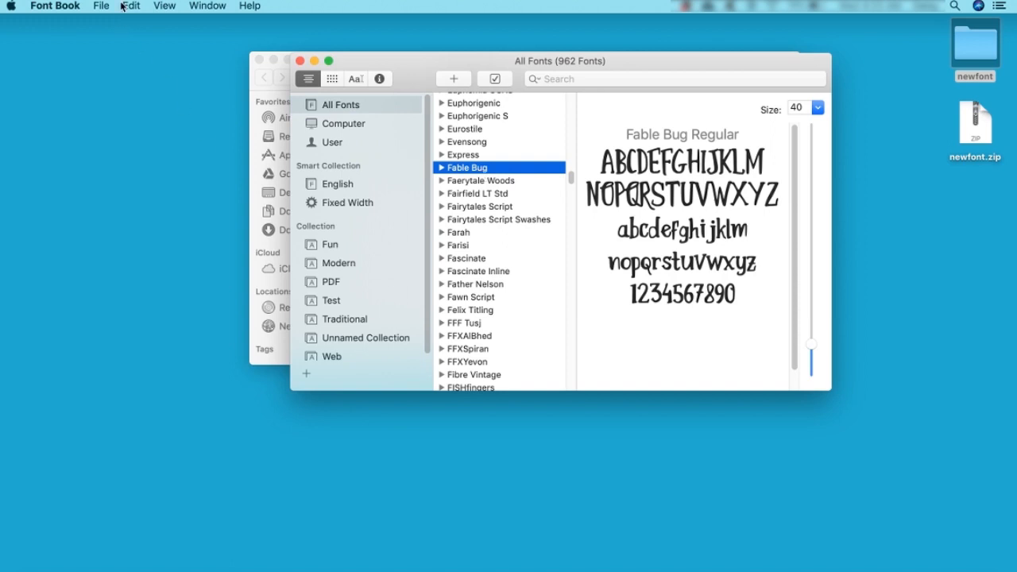
Step: Disable the Fable Bug family via Edit, confirm, then enable it again
{"action": "left_click", "coordinate": [132, 6]}
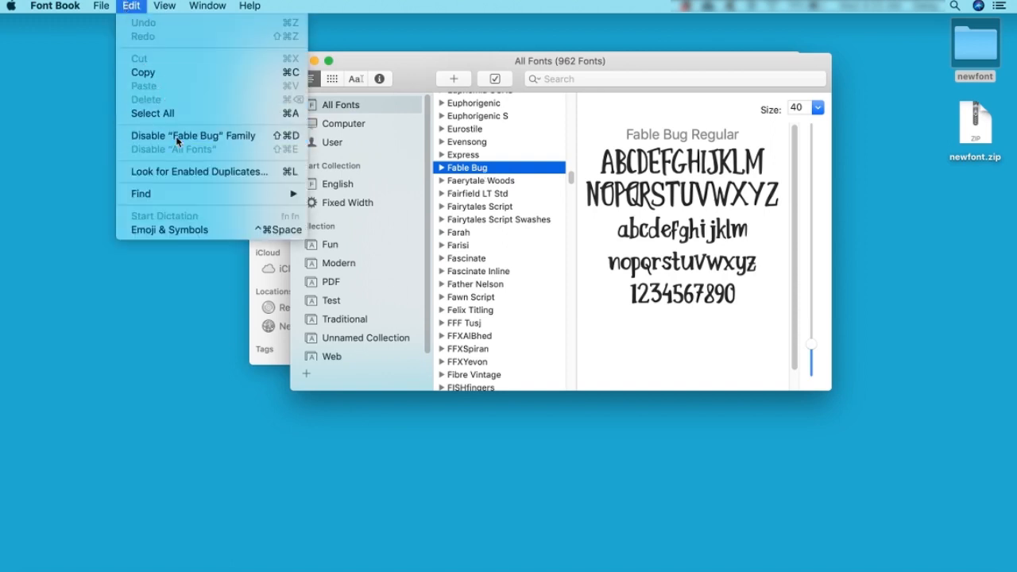
{"action": "left_click", "coordinate": [192, 135]}
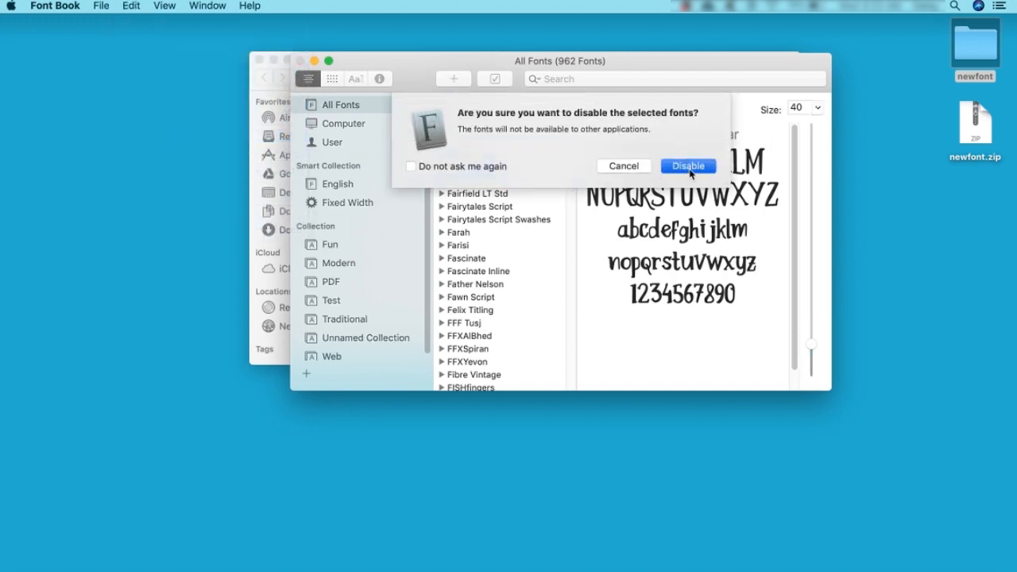
{"action": "left_click", "coordinate": [686, 165]}
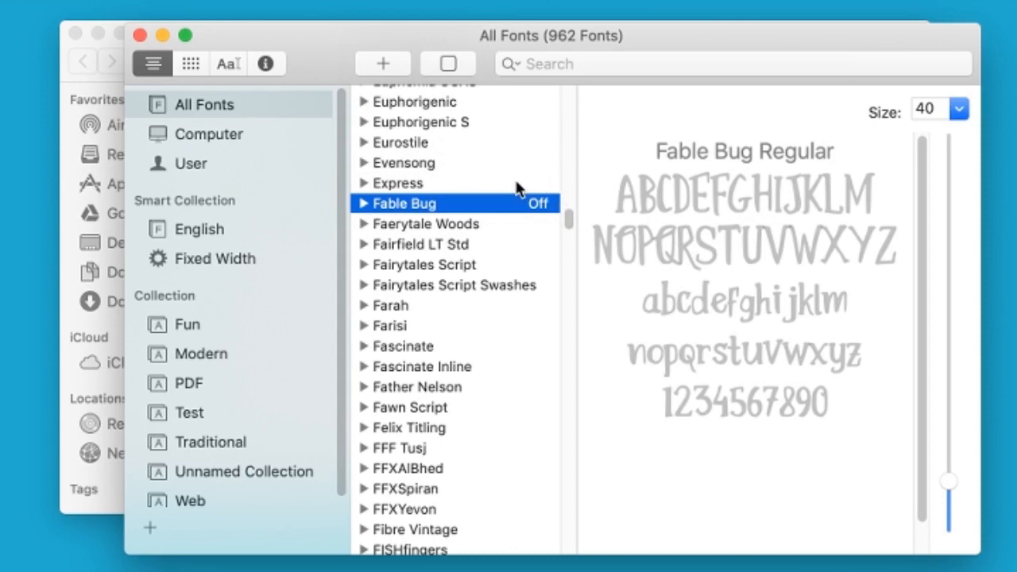
{"action": "mouse_move", "coordinate": [489, 237]}
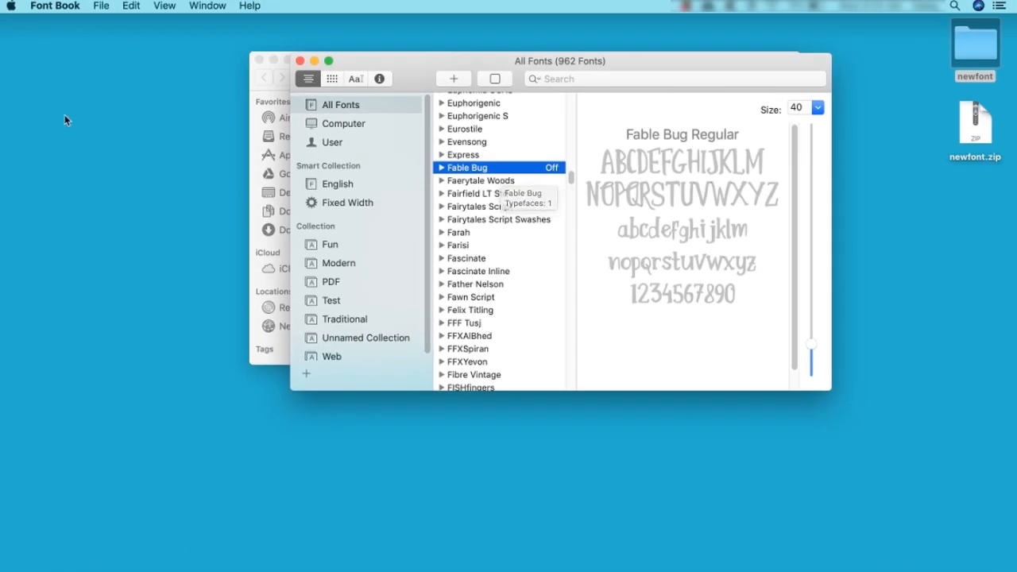
{"action": "left_click", "coordinate": [130, 6]}
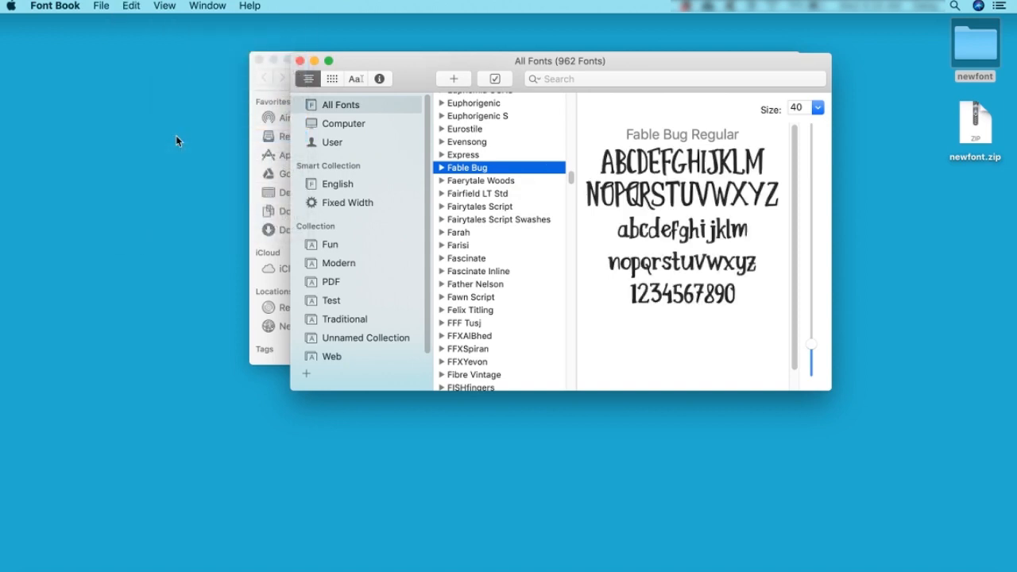
{"action": "mouse_move", "coordinate": [386, 48]}
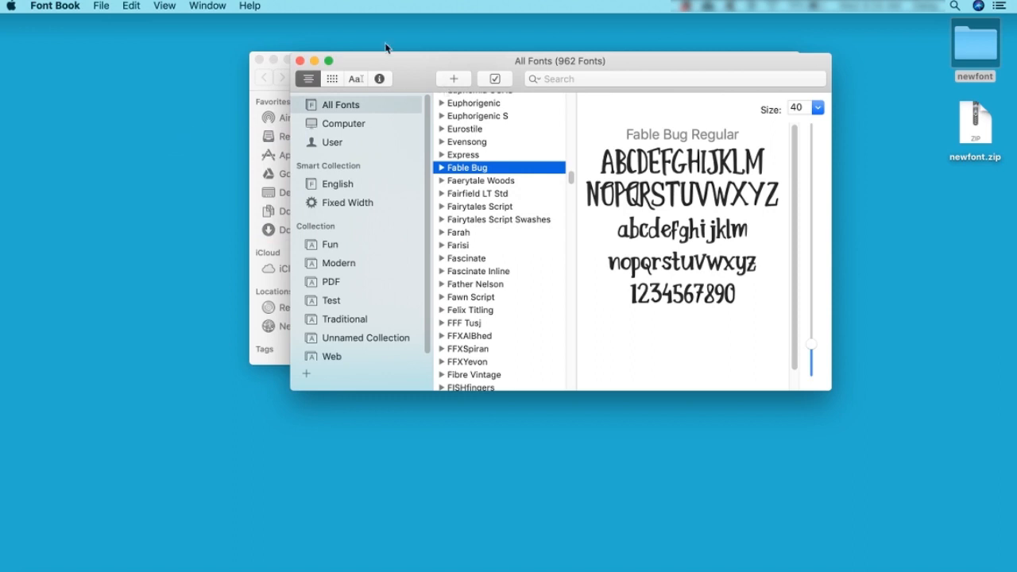
Step: Remove the Fable Bug family via File and return to the newfont folder in Finder
{"action": "left_click_drag", "start_coordinate": [385, 61], "coordinate": [458, 67]}
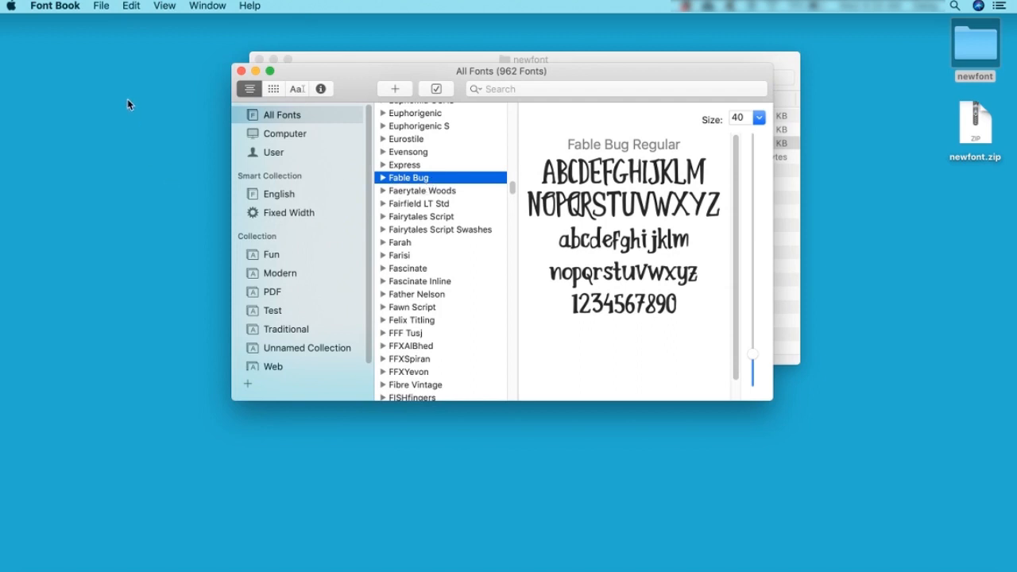
{"action": "left_click", "coordinate": [102, 6]}
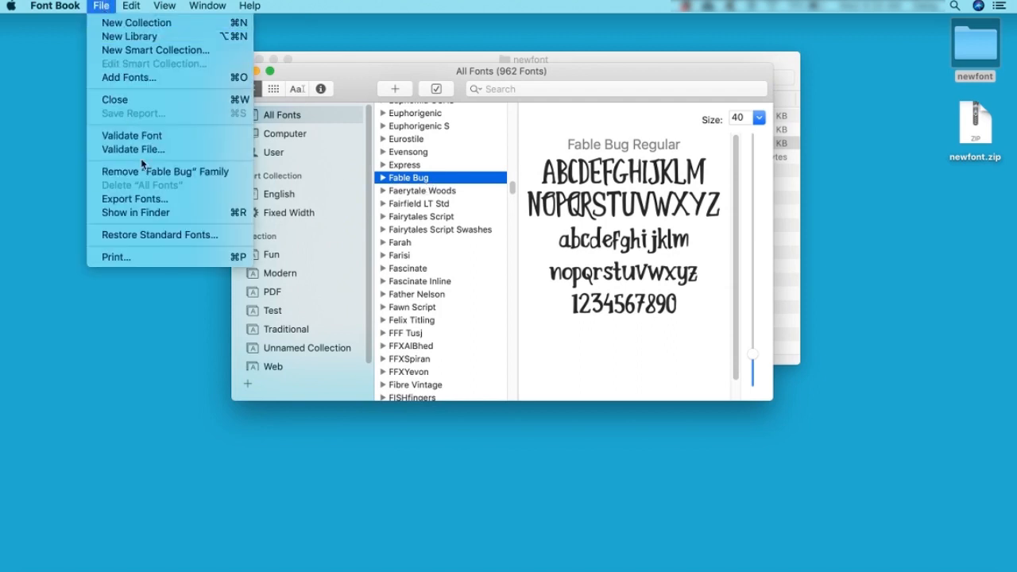
{"action": "left_click", "coordinate": [163, 172]}
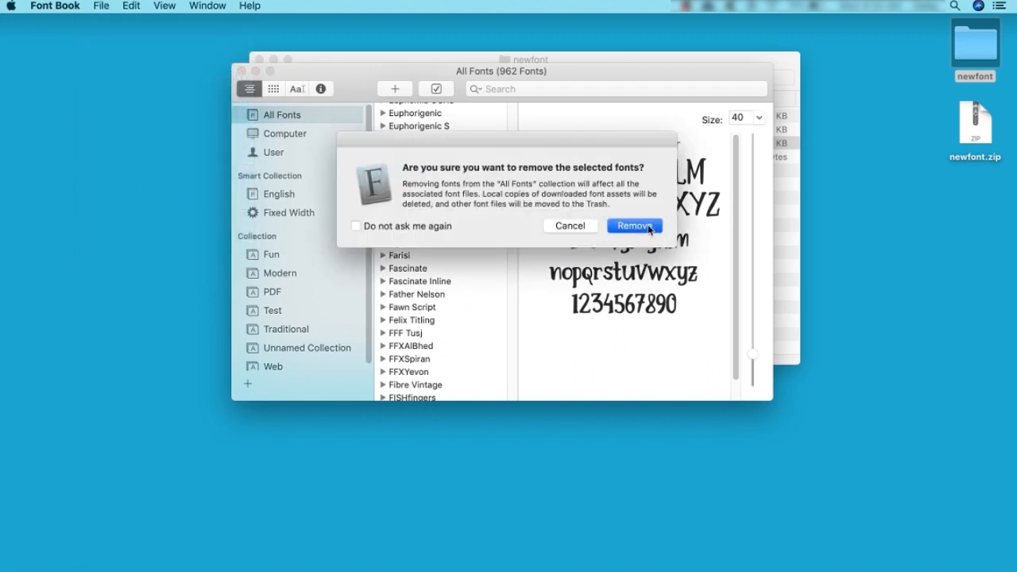
{"action": "left_click", "coordinate": [634, 226]}
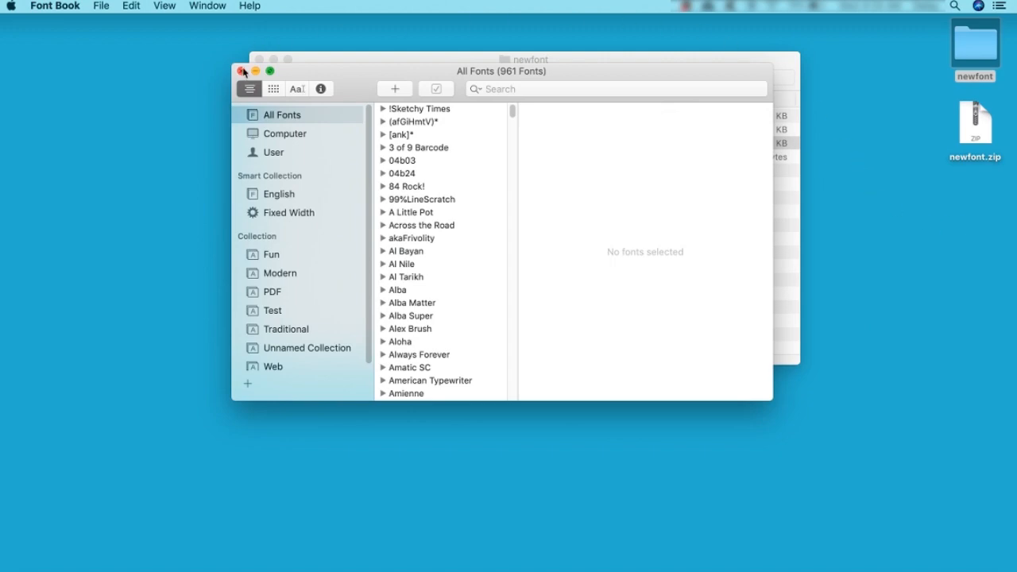
{"action": "left_click", "coordinate": [241, 71]}
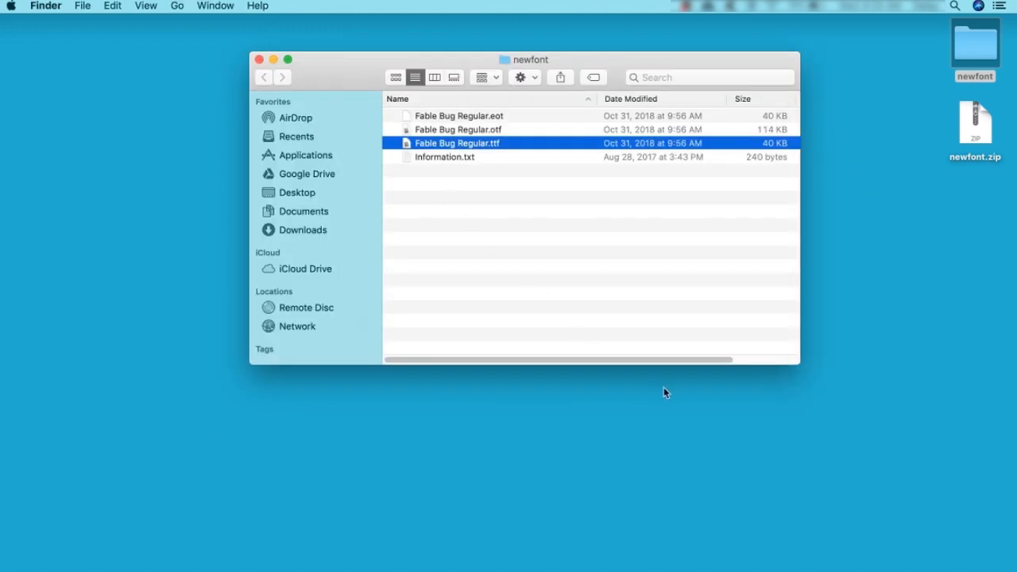